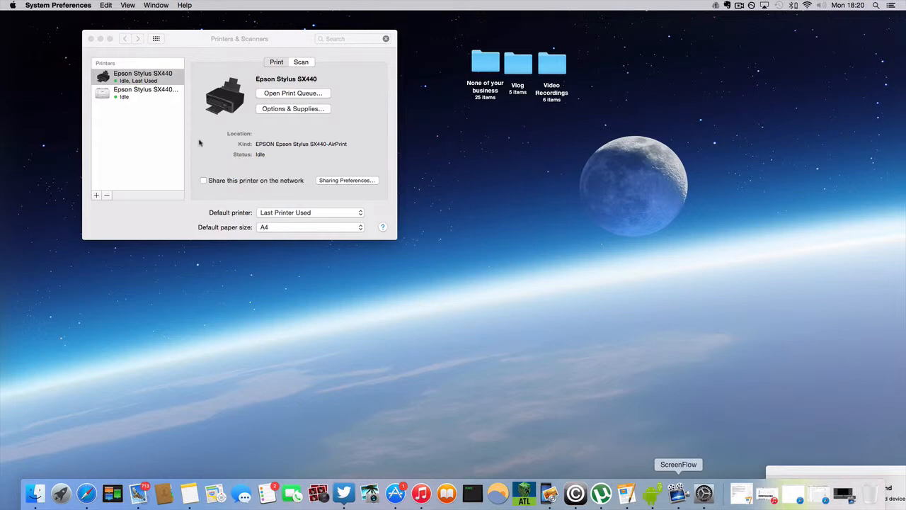
Return from Printers & Scanners to the System Preferences overview via Show All
left_click(156, 38)
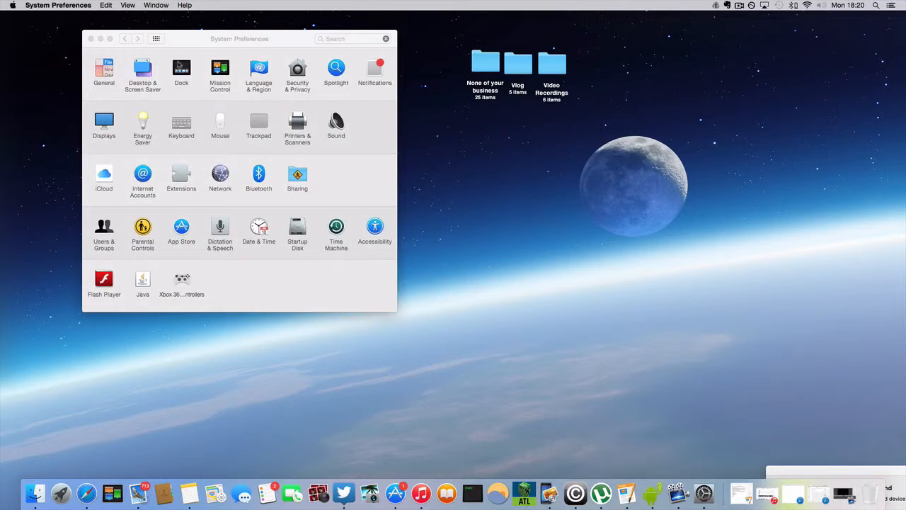
mouse_move(371, 286)
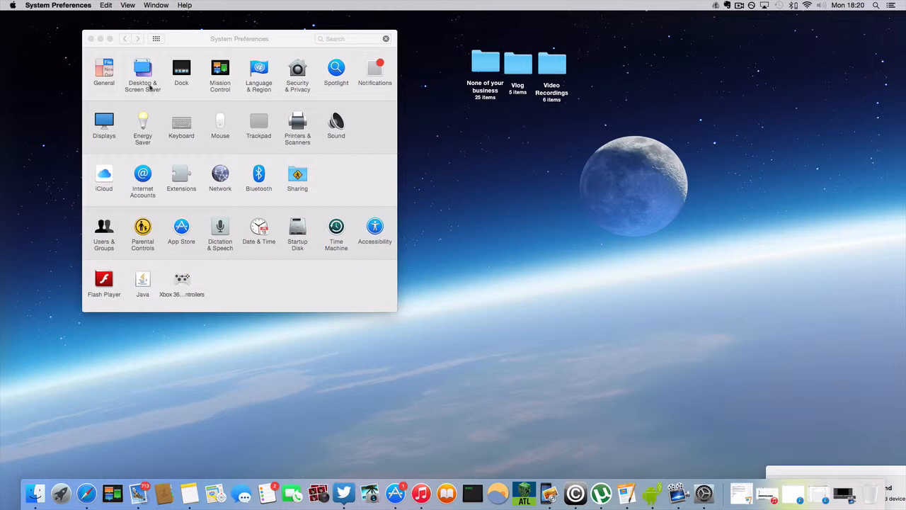
mouse_move(323, 122)
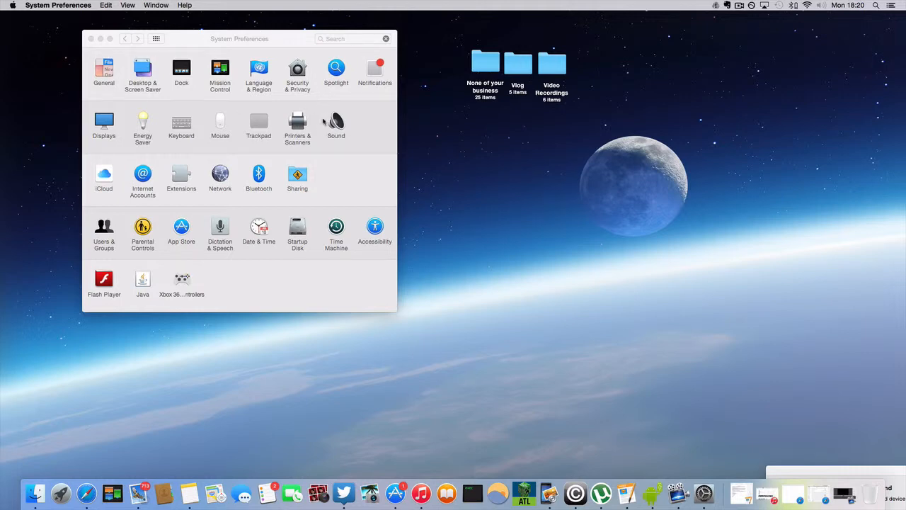
mouse_move(309, 126)
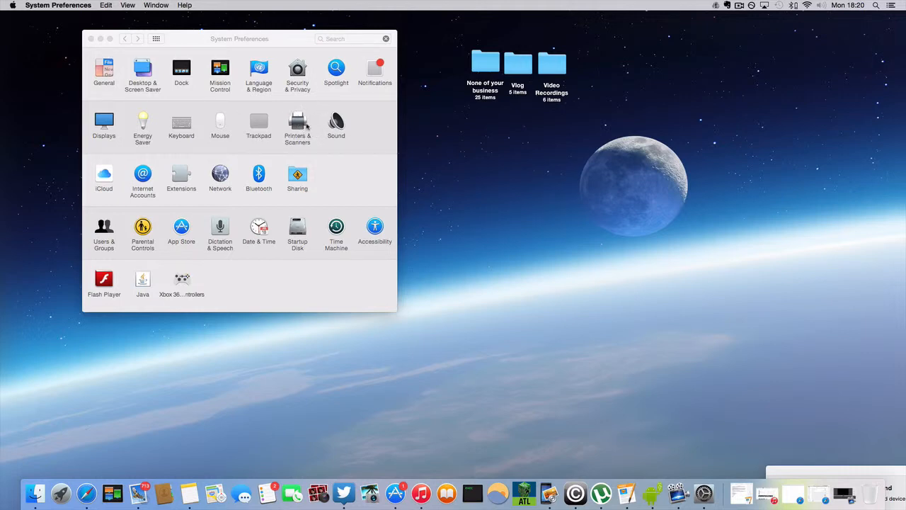
Open Printers & Scanners and select the Epson Stylus SX440 printer entry
left_click(298, 126)
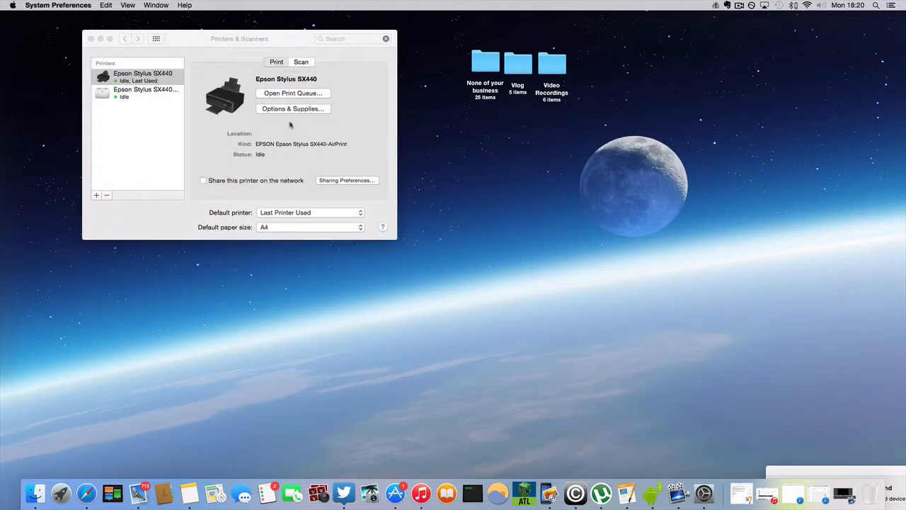
mouse_move(319, 132)
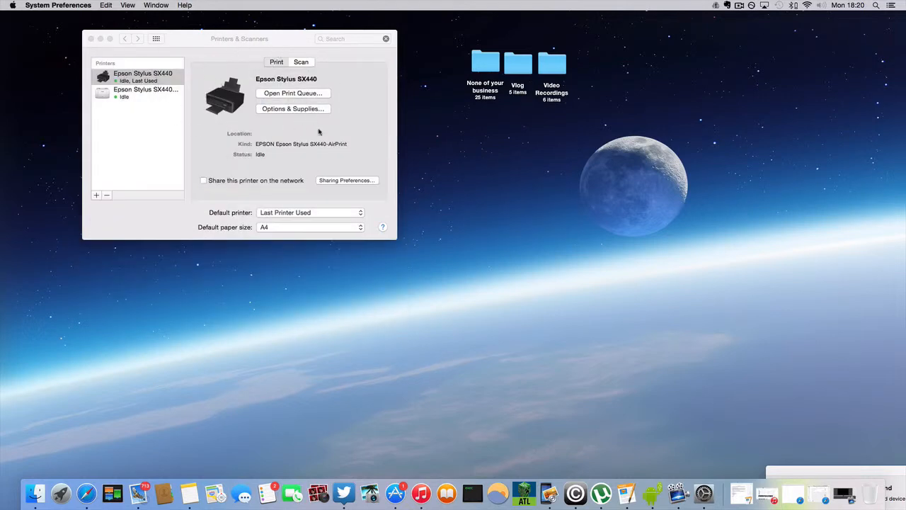
mouse_move(177, 102)
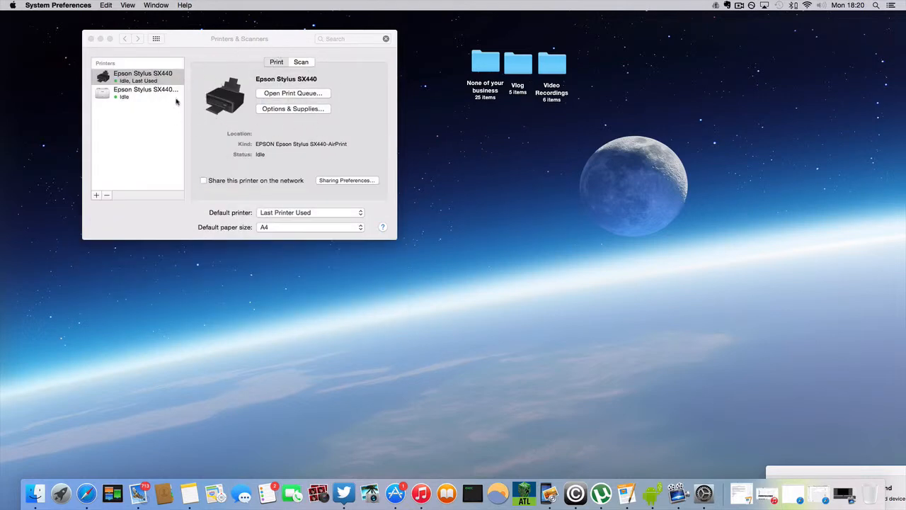
left_click(142, 76)
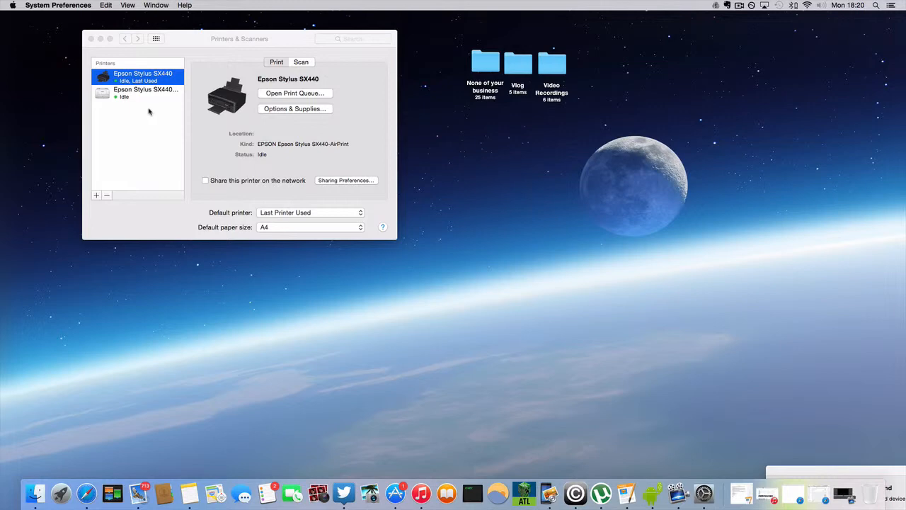
mouse_move(158, 89)
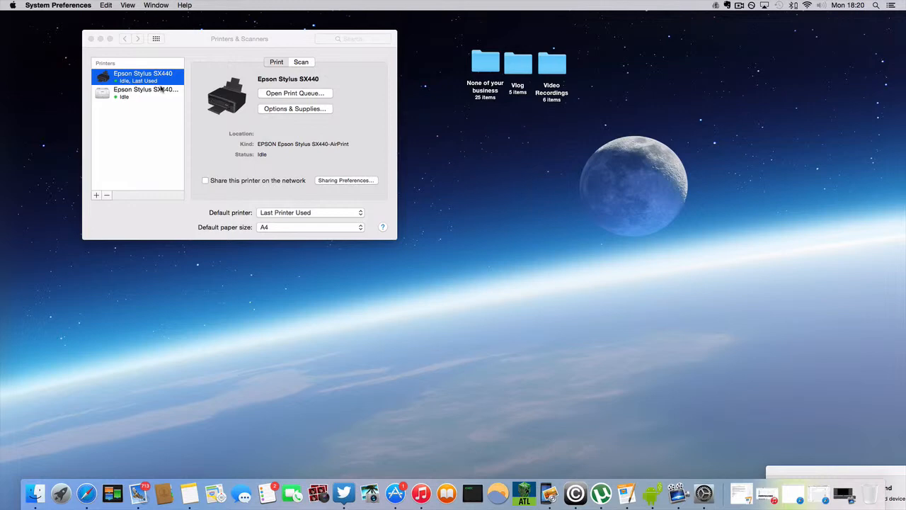
mouse_move(347, 146)
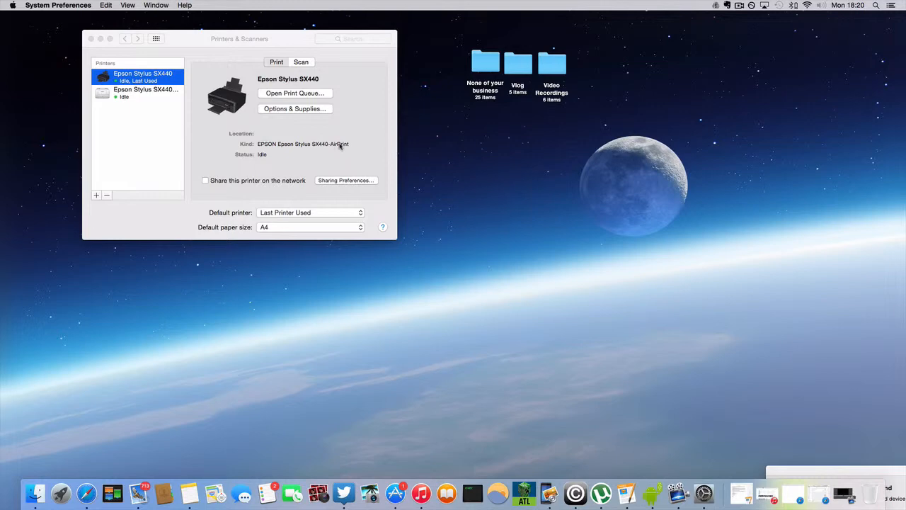
mouse_move(333, 145)
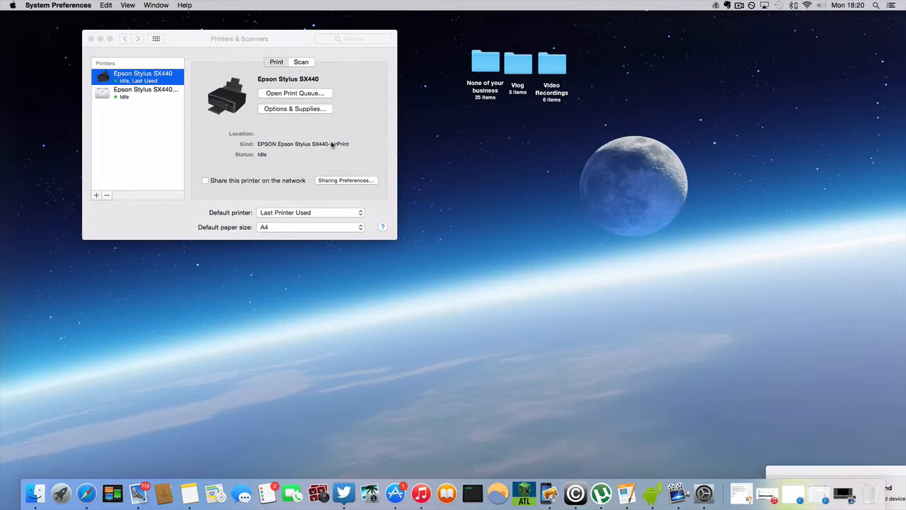
mouse_move(333, 146)
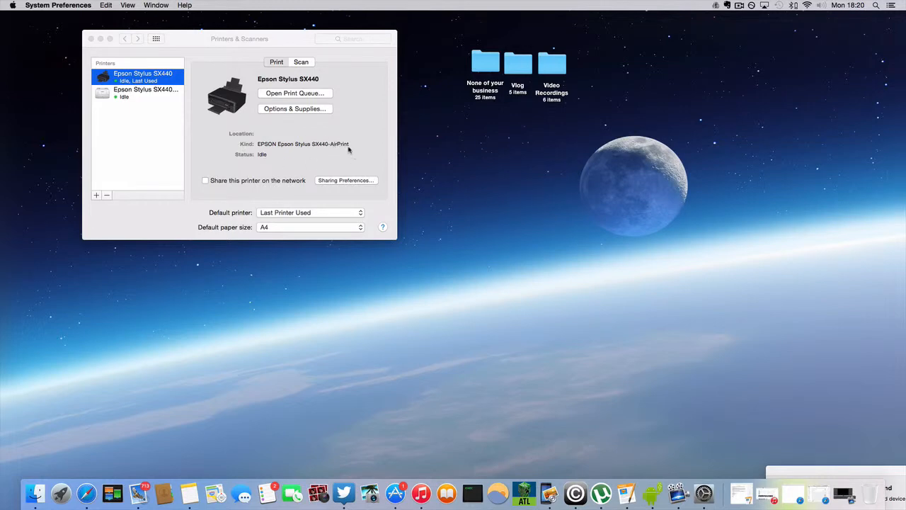
mouse_move(286, 123)
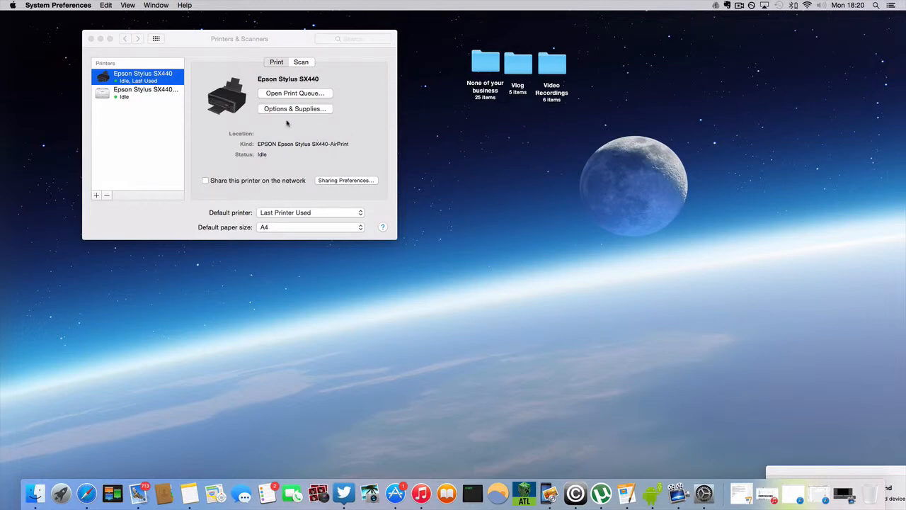
mouse_move(238, 98)
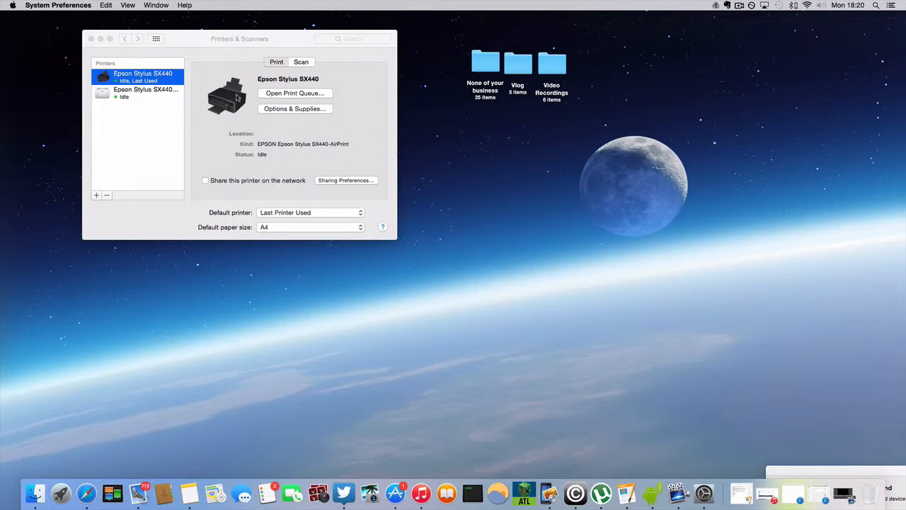
mouse_move(255, 116)
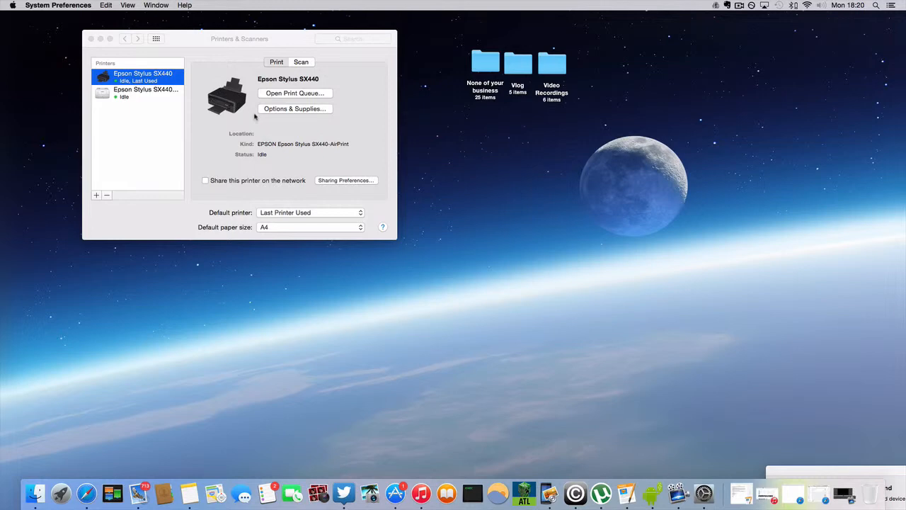
mouse_move(164, 110)
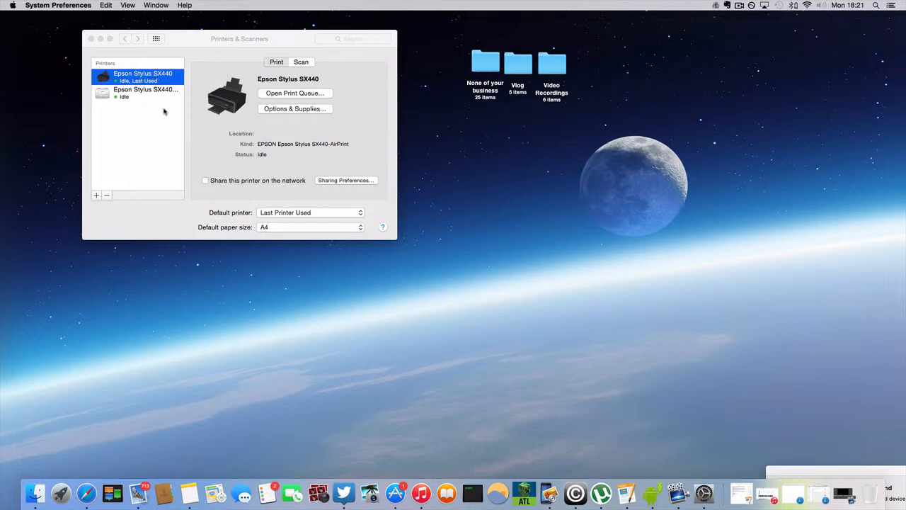
mouse_move(138, 161)
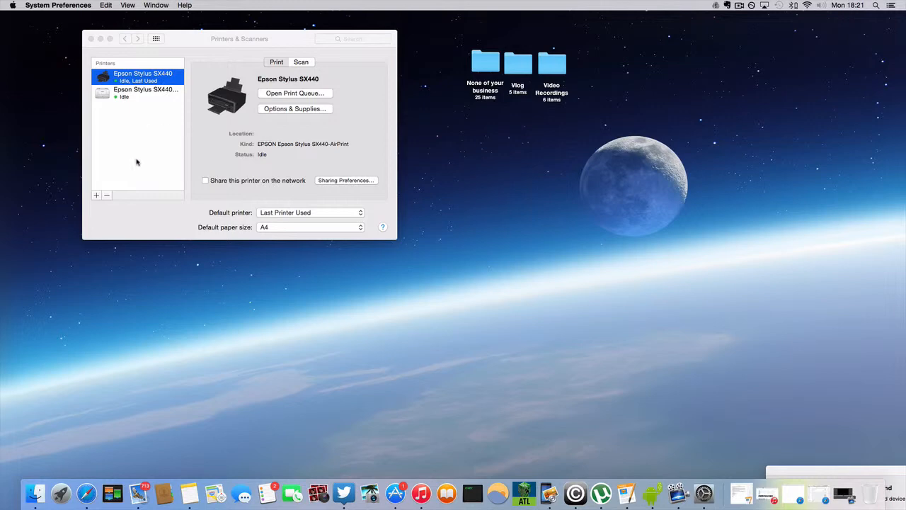
mouse_move(96, 196)
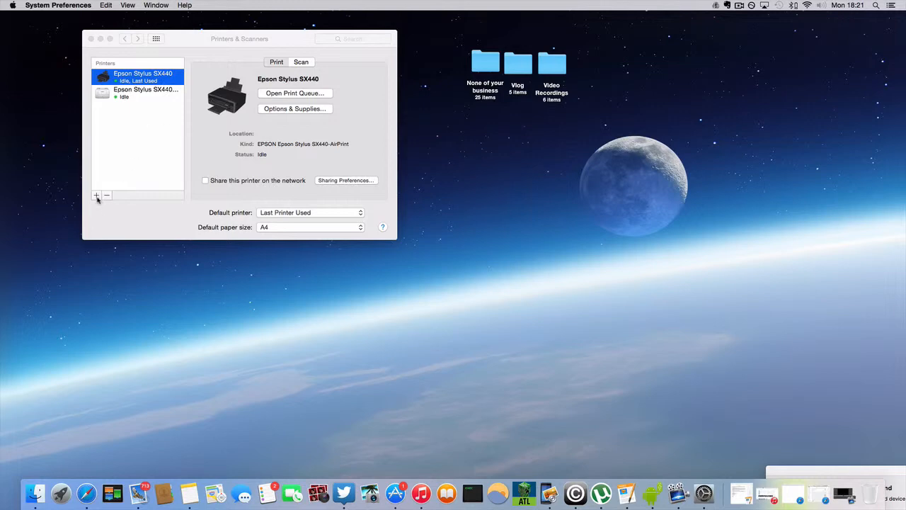
mouse_move(122, 209)
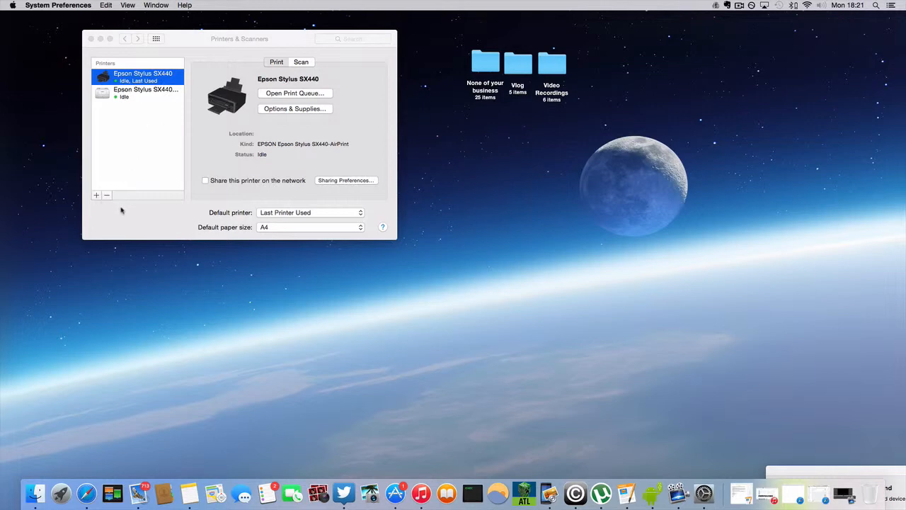
Bring up the Add printer dialog from the + button below the Printers list
left_click(97, 195)
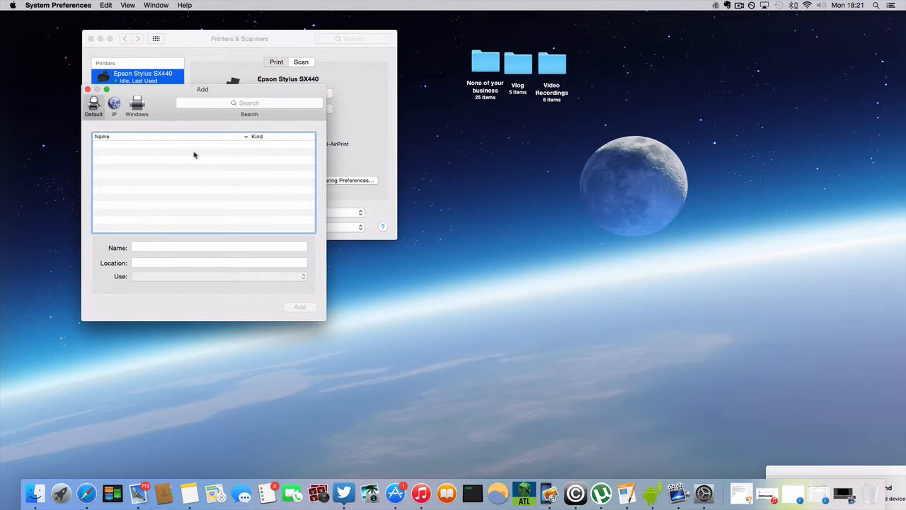
mouse_move(154, 175)
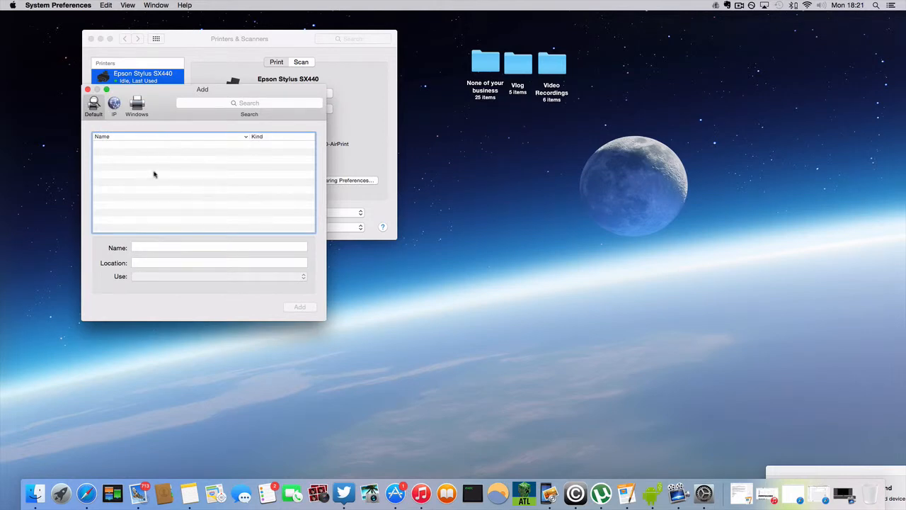
mouse_move(176, 161)
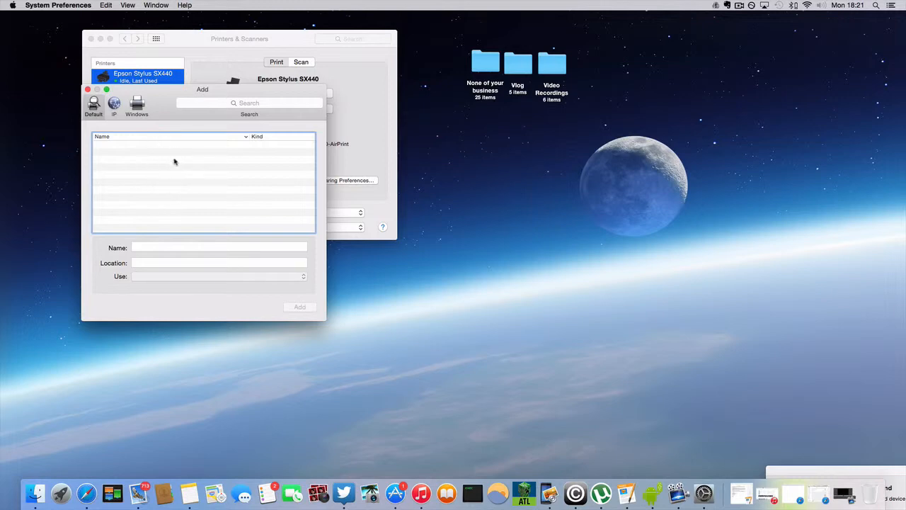
mouse_move(179, 189)
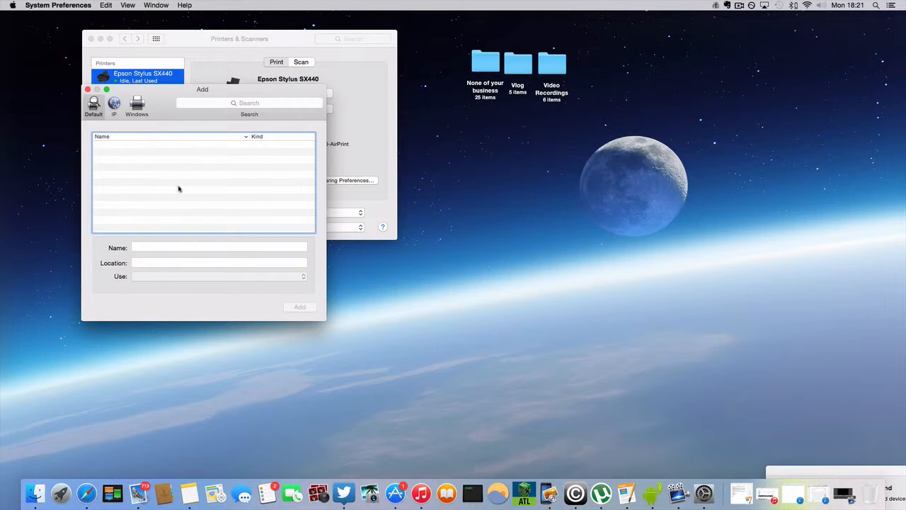
mouse_move(169, 168)
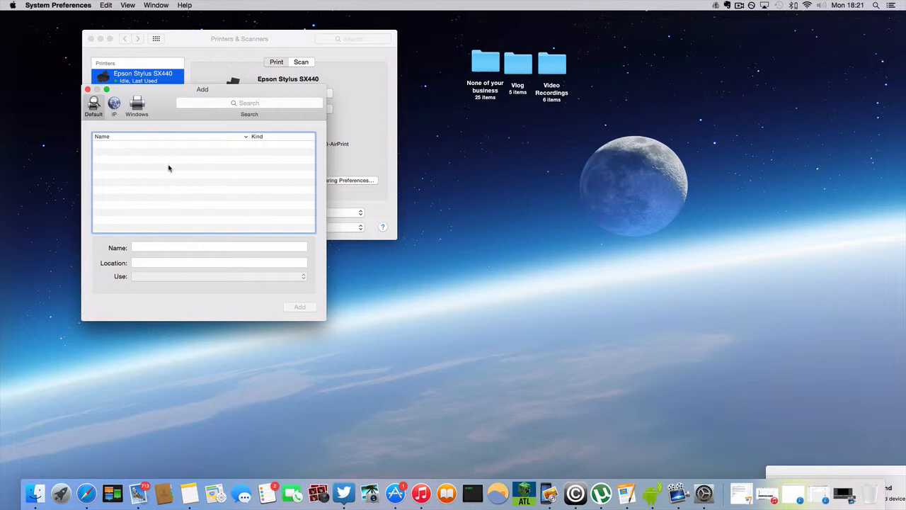
mouse_move(164, 146)
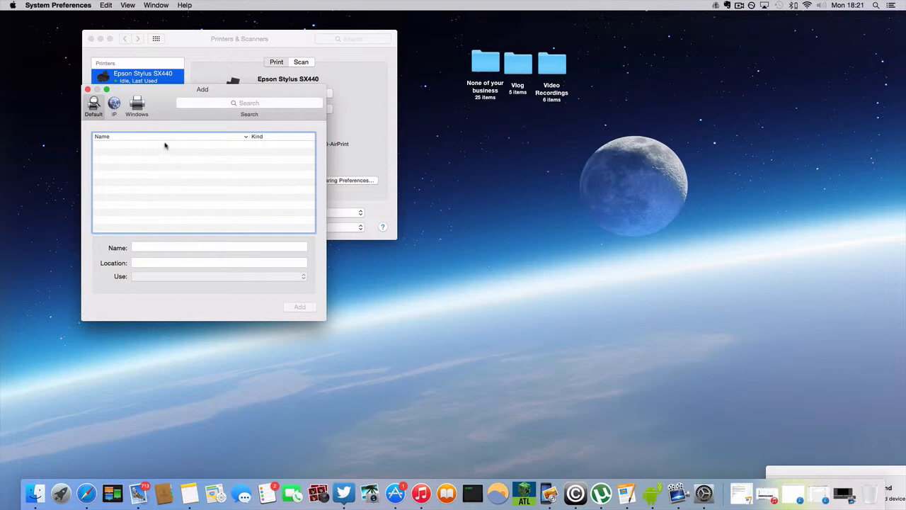
mouse_move(173, 173)
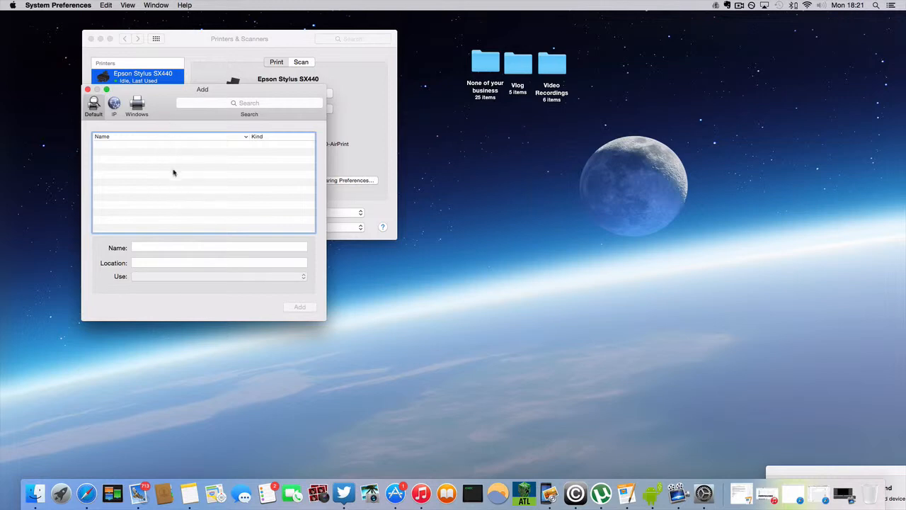
mouse_move(173, 218)
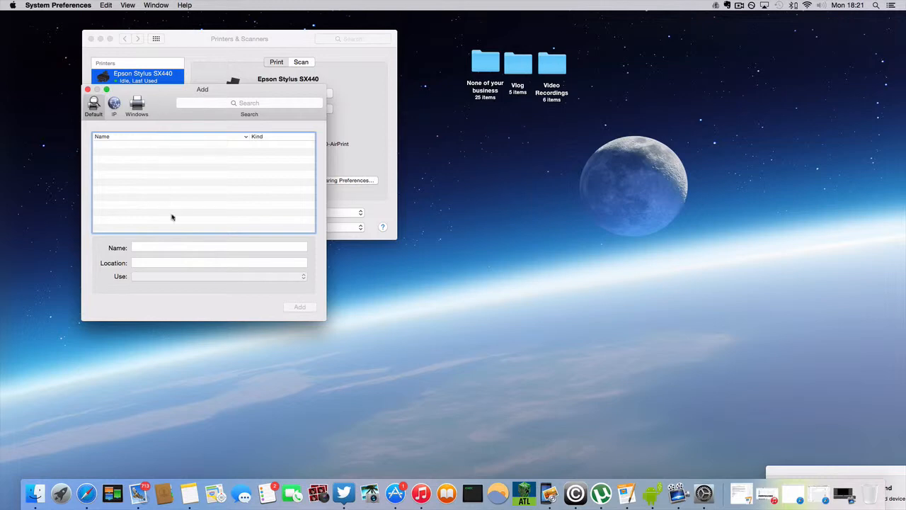
mouse_move(113, 144)
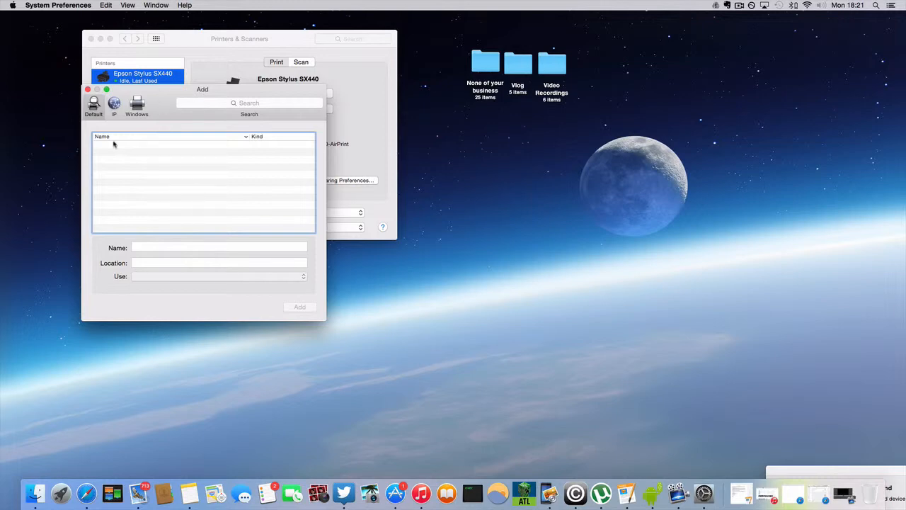
mouse_move(107, 146)
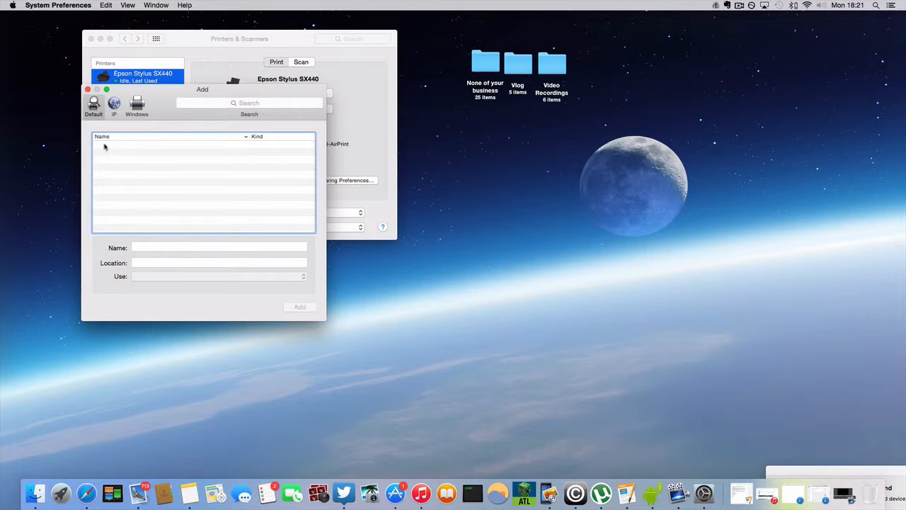
mouse_move(167, 156)
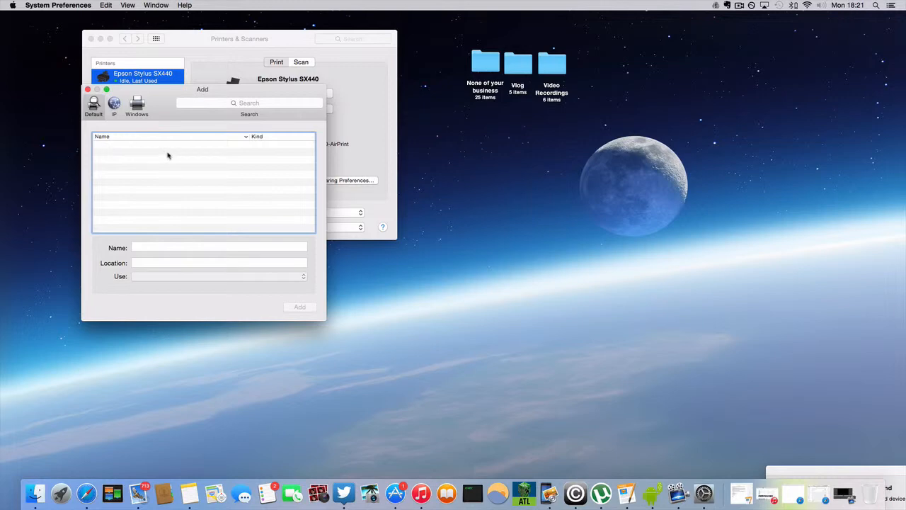
mouse_move(242, 148)
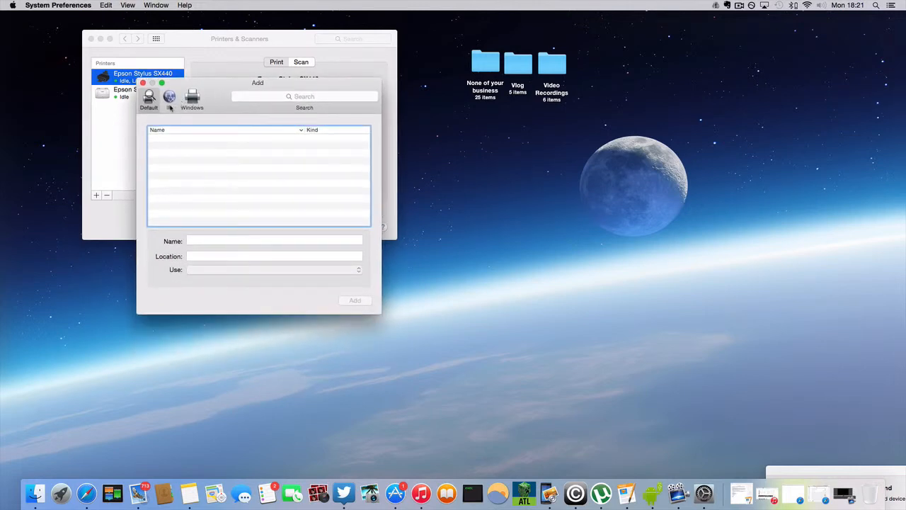
left_click(170, 97)
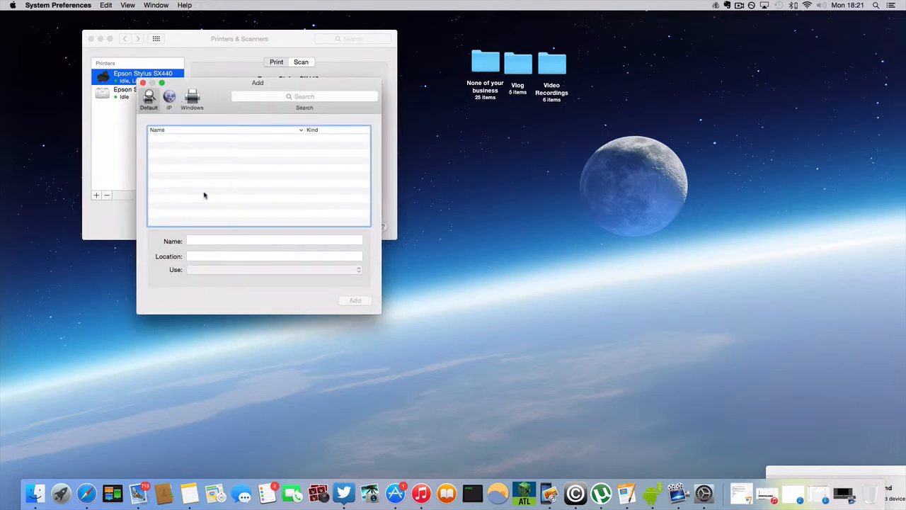
mouse_move(334, 260)
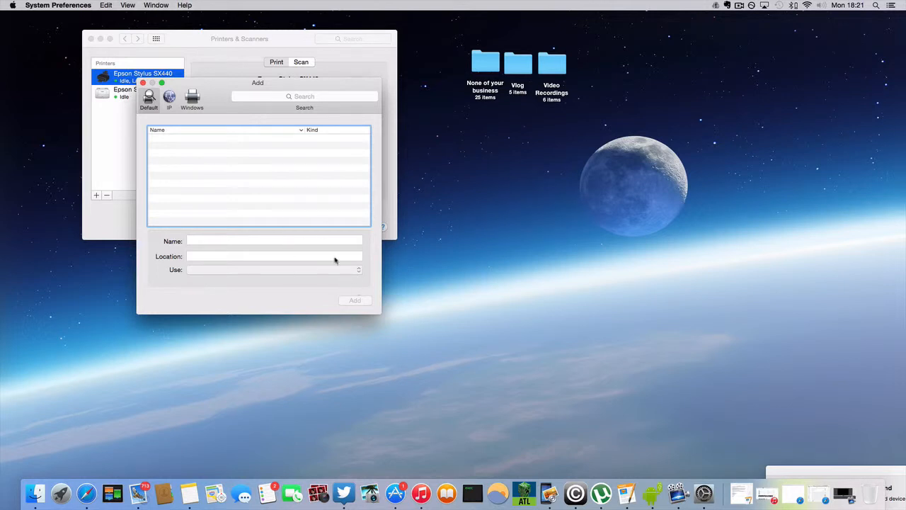
Review the IP address and Windows printer options, then dismiss the Add dialog without adding anything
left_click(170, 99)
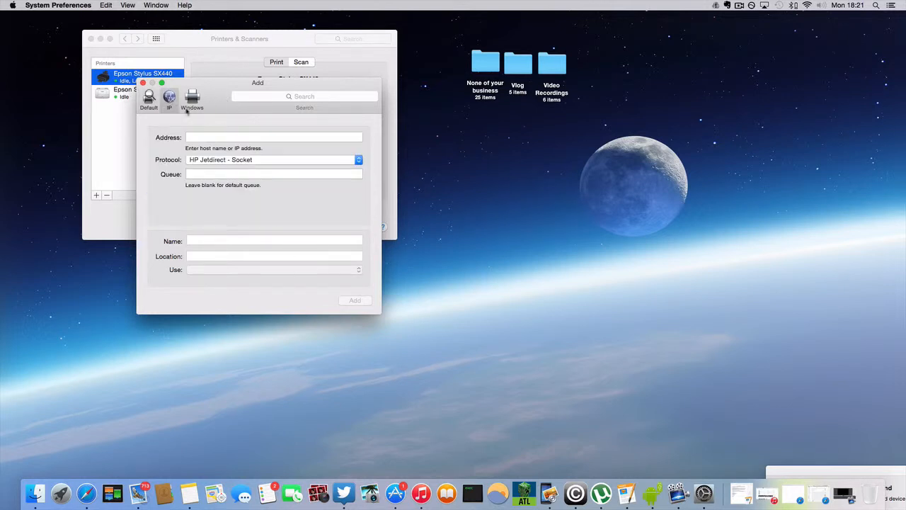
left_click(275, 138)
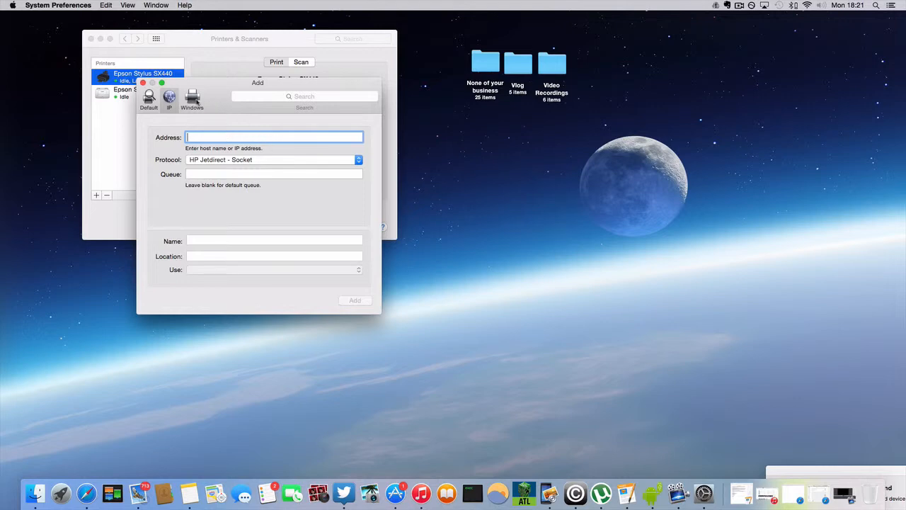
left_click(192, 98)
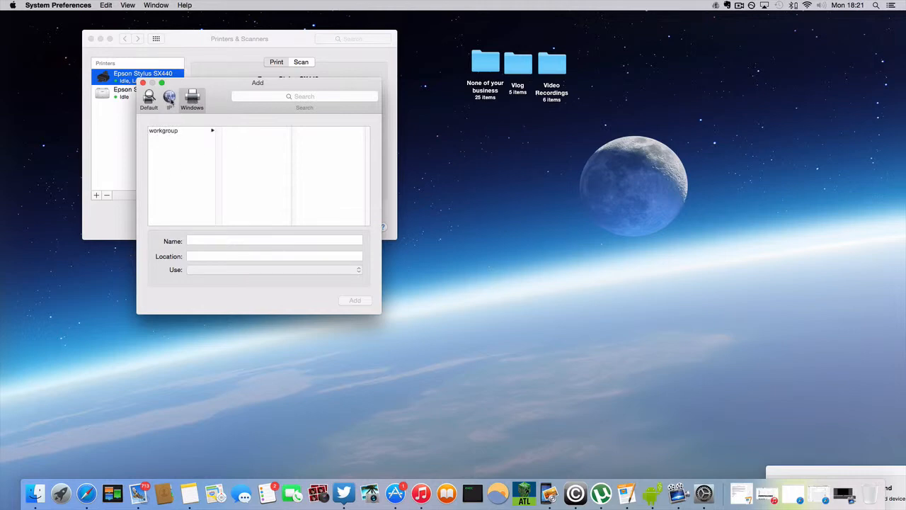
left_click(170, 99)
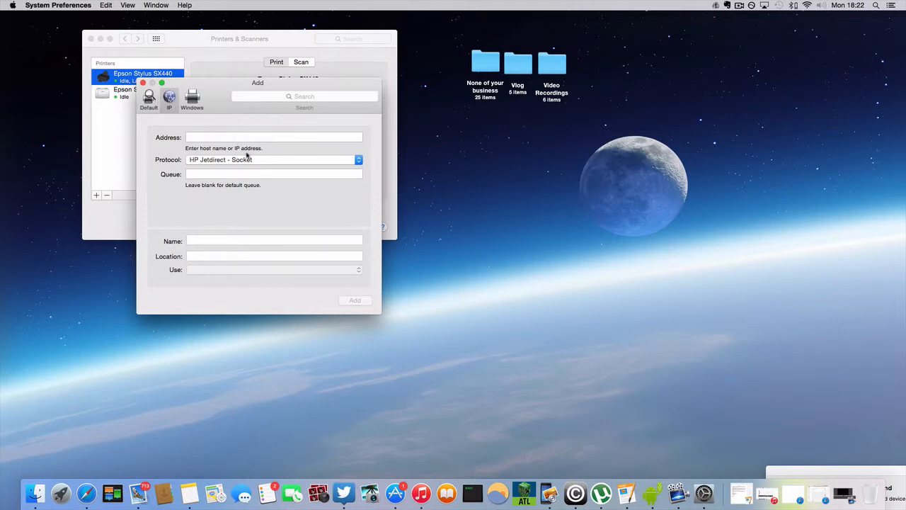
left_click(193, 97)
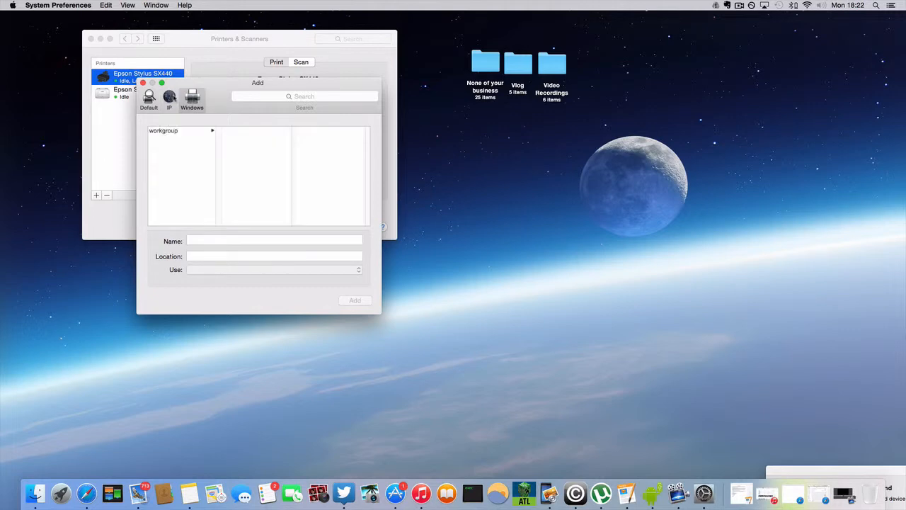
left_click(169, 98)
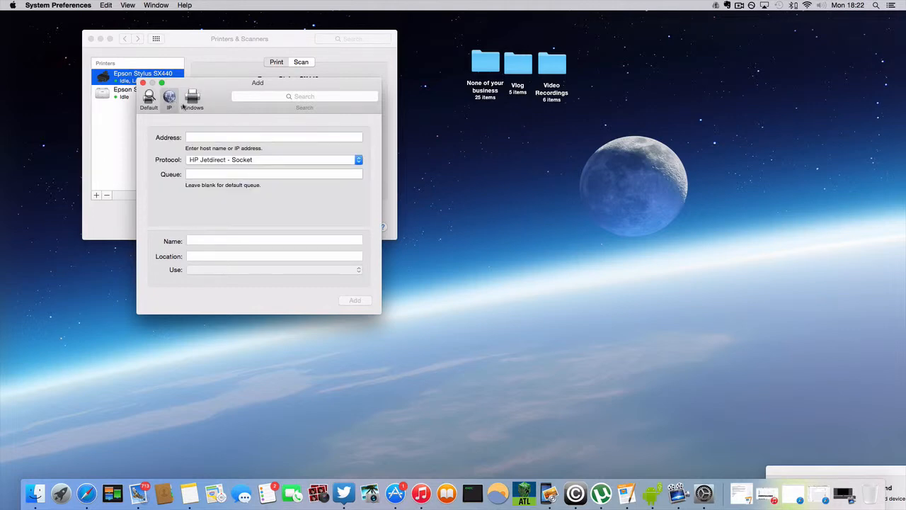
mouse_move(276, 125)
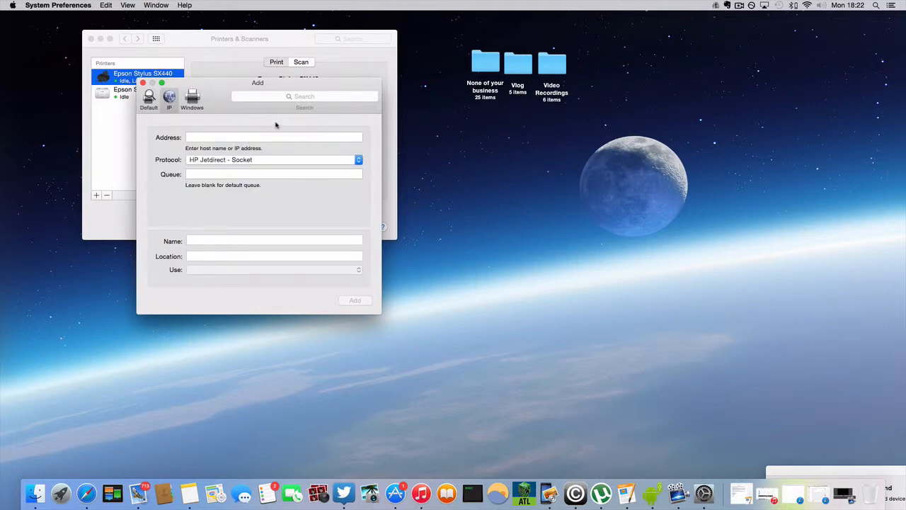
left_click(149, 99)
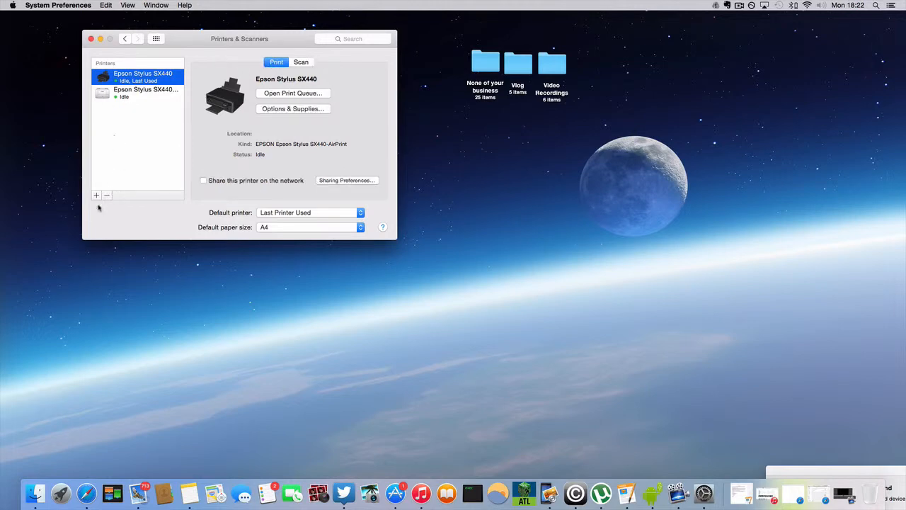
left_click(96, 195)
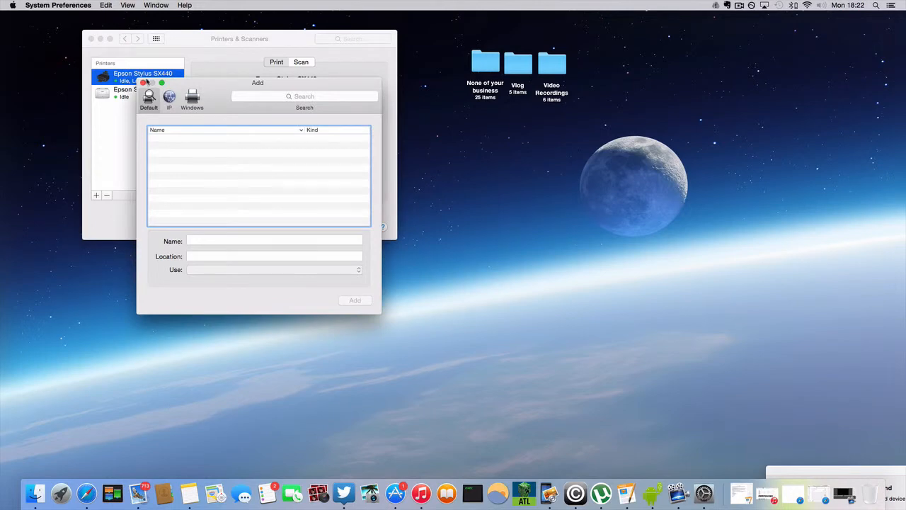
left_click(106, 196)
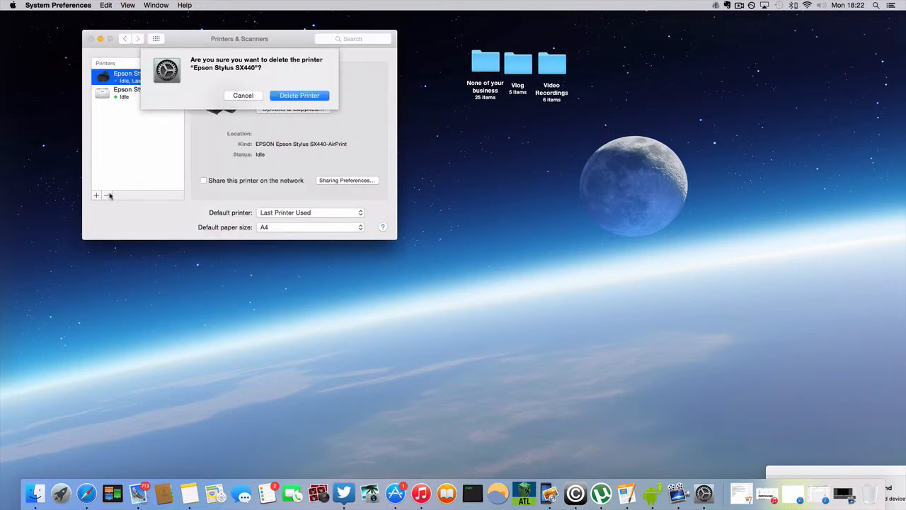
mouse_move(337, 65)
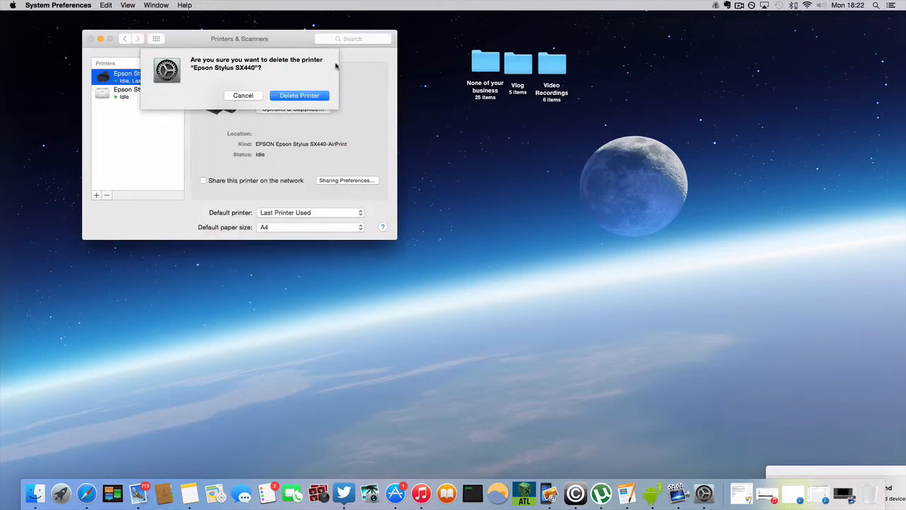
left_click(243, 96)
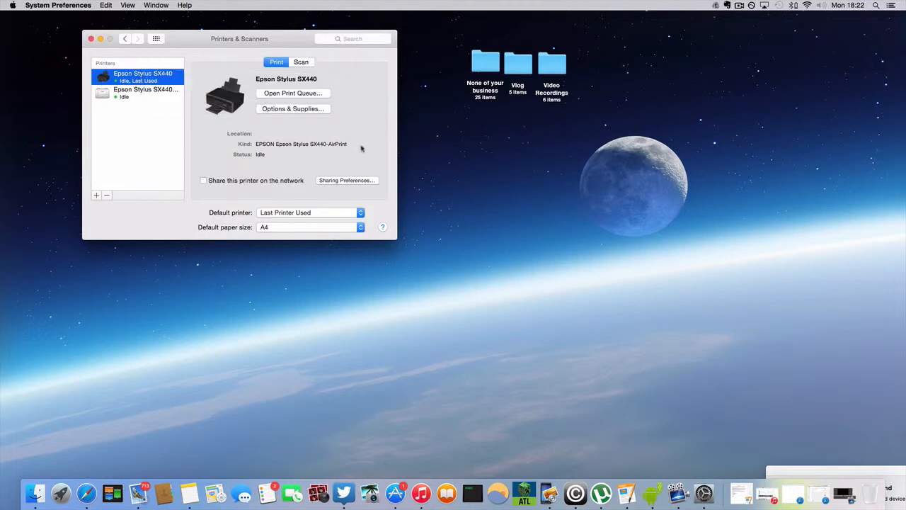
mouse_move(348, 143)
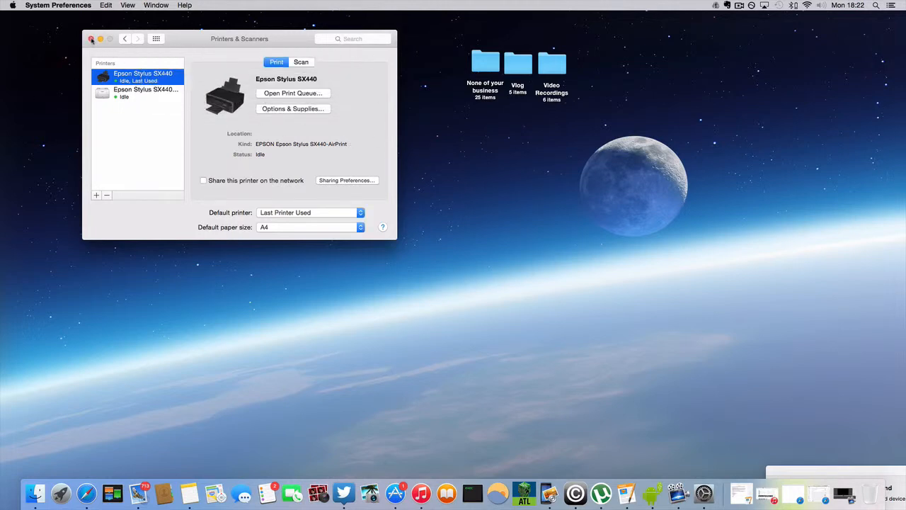
left_click(91, 40)
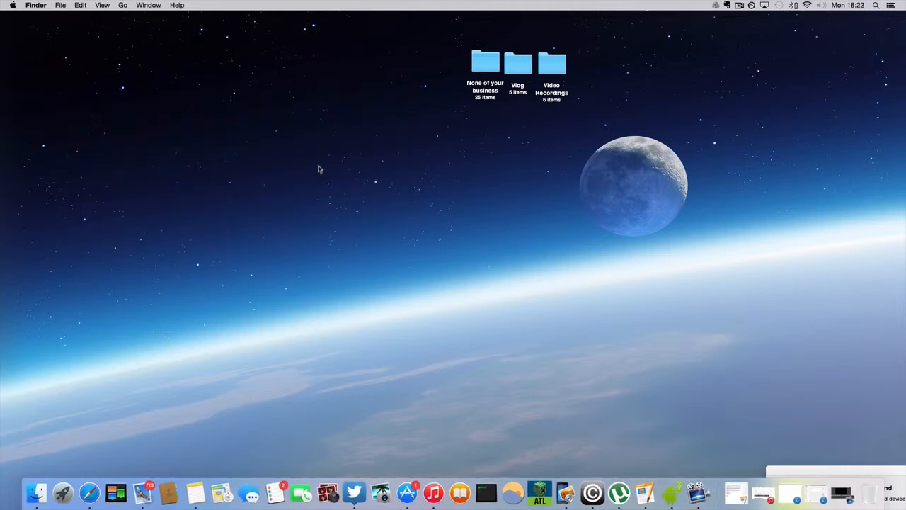
mouse_move(257, 122)
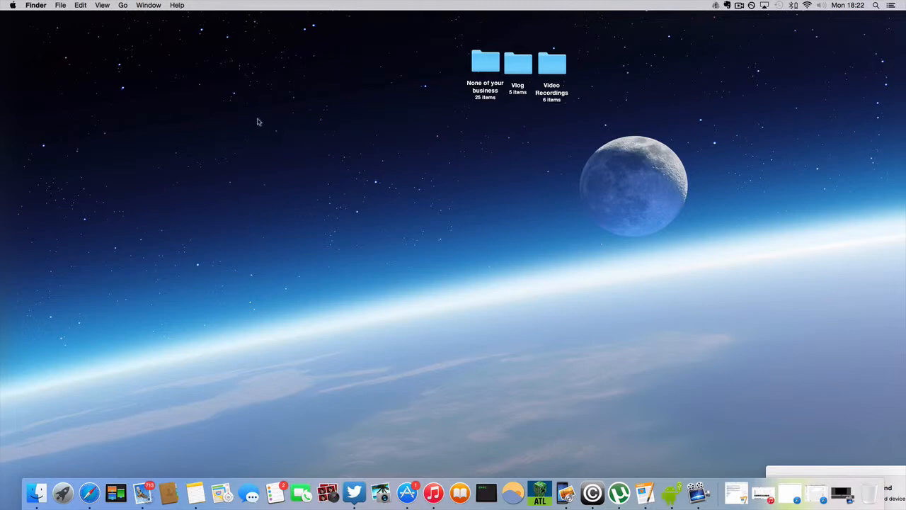
mouse_move(631, 297)
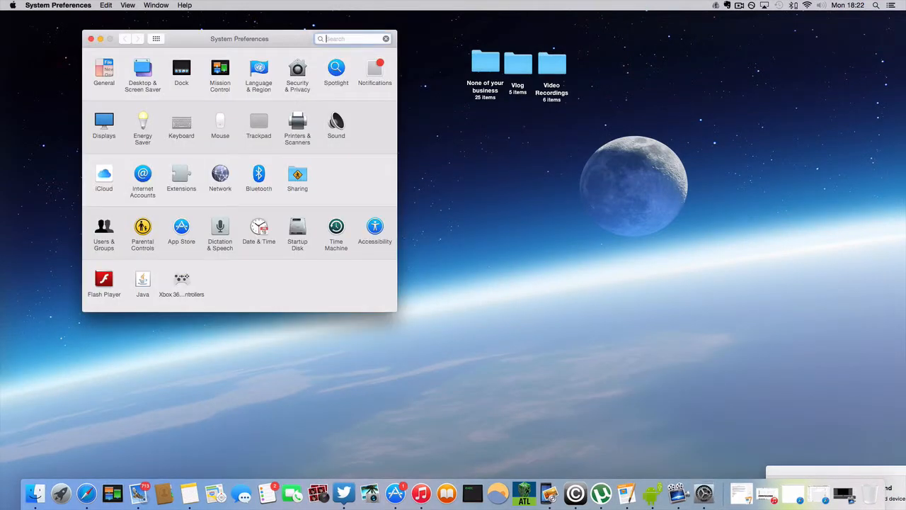
left_click(353, 39)
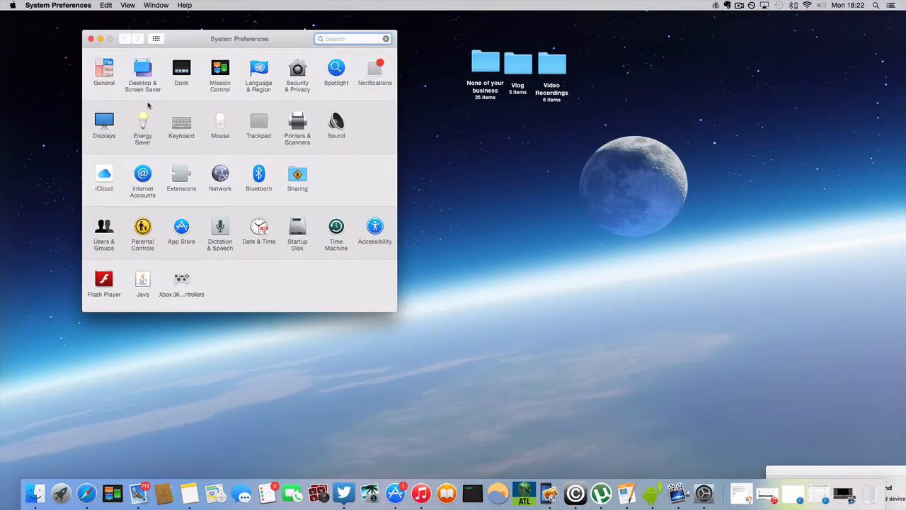
left_click(297, 128)
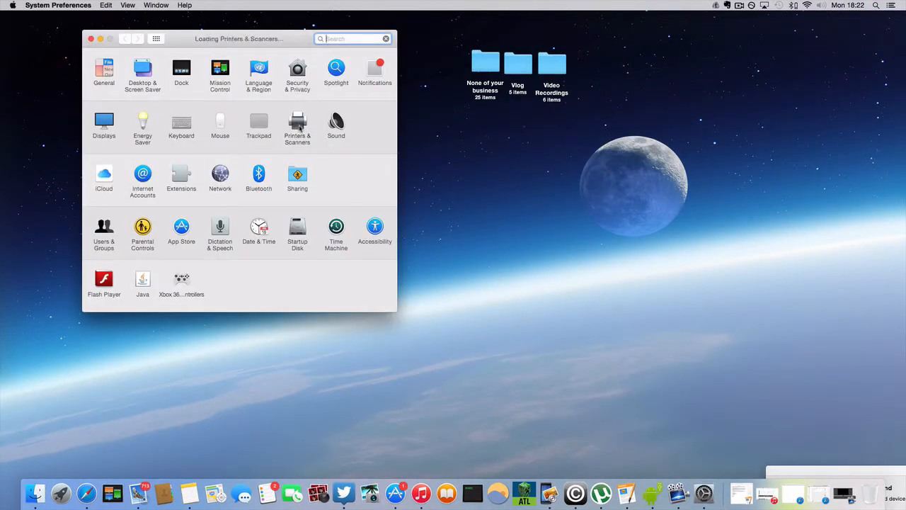
left_click(297, 120)
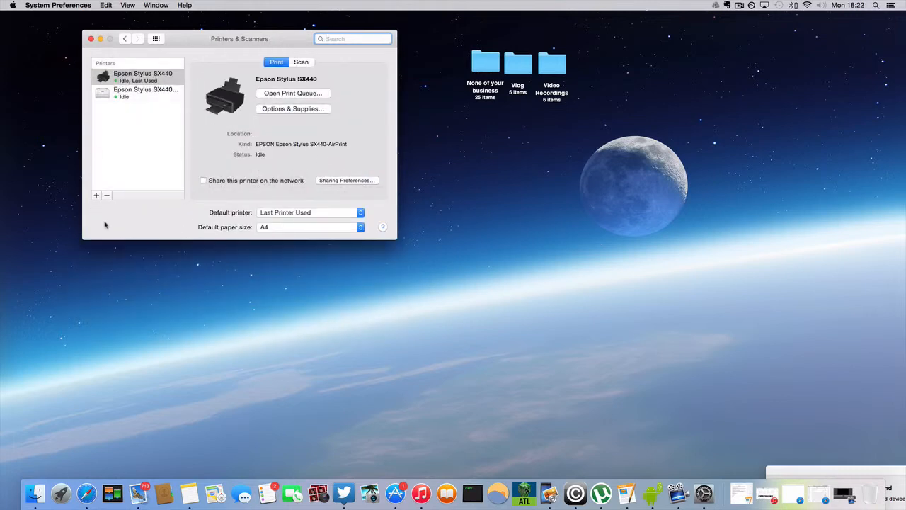
Close the Printers & Scanners window, leaving the Finder desktop
left_click(97, 195)
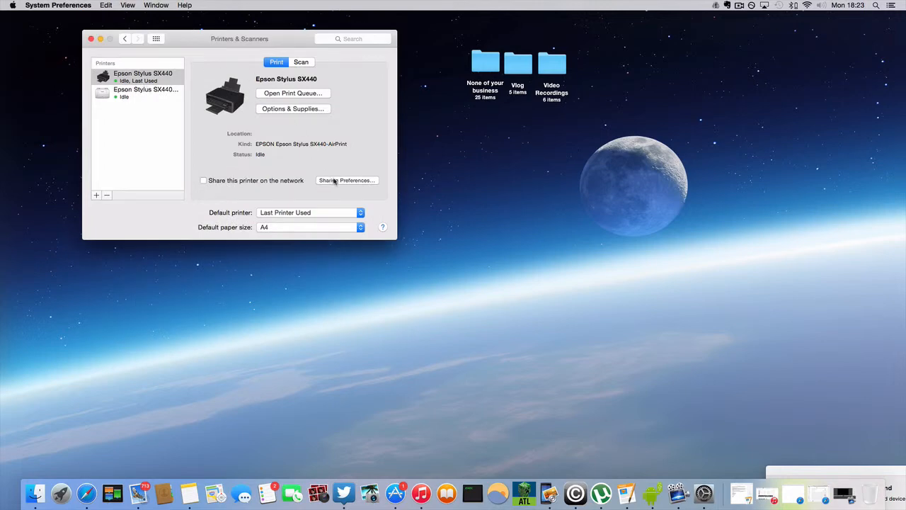
mouse_move(252, 159)
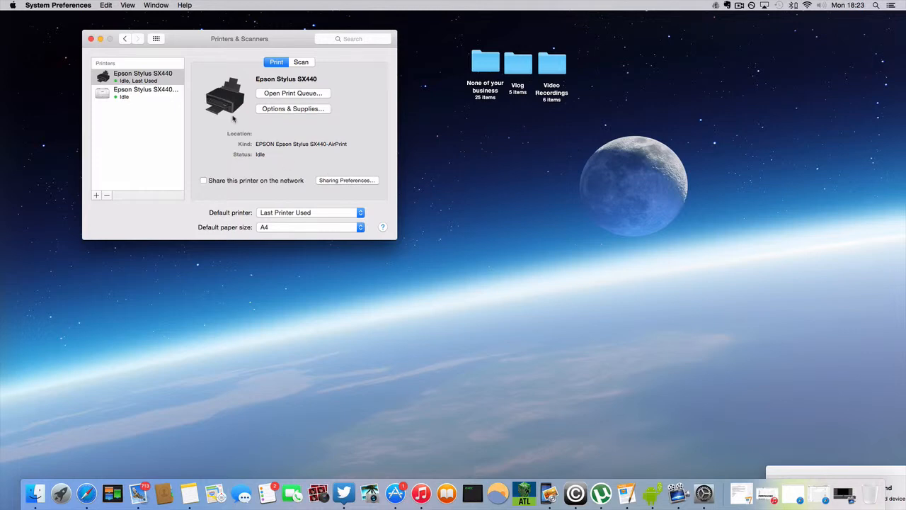
mouse_move(90, 38)
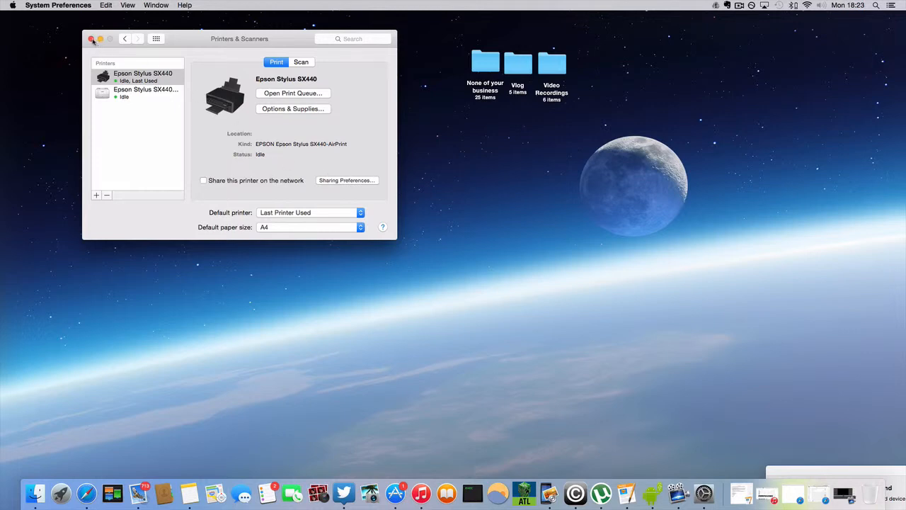
left_click(91, 40)
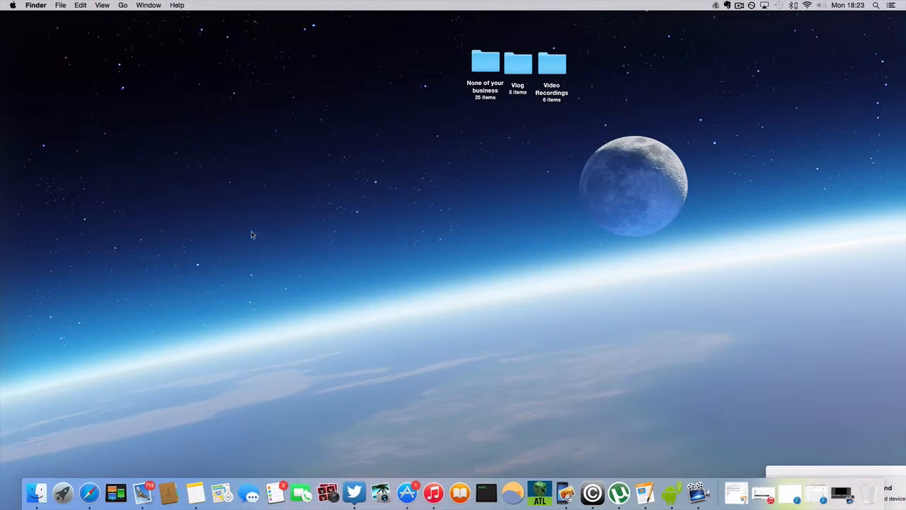